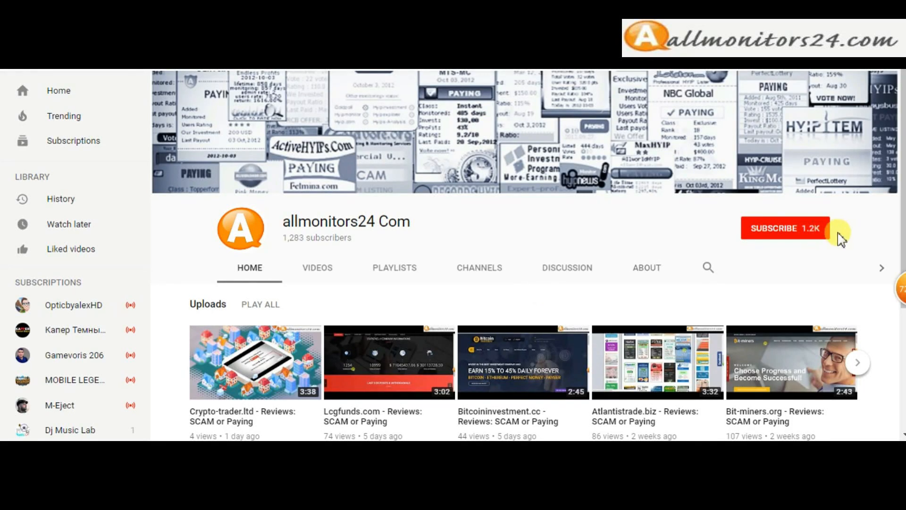
- Subscribe to the allmonitors24 Com YouTube channel and toggle its notification bell
click(785, 228)
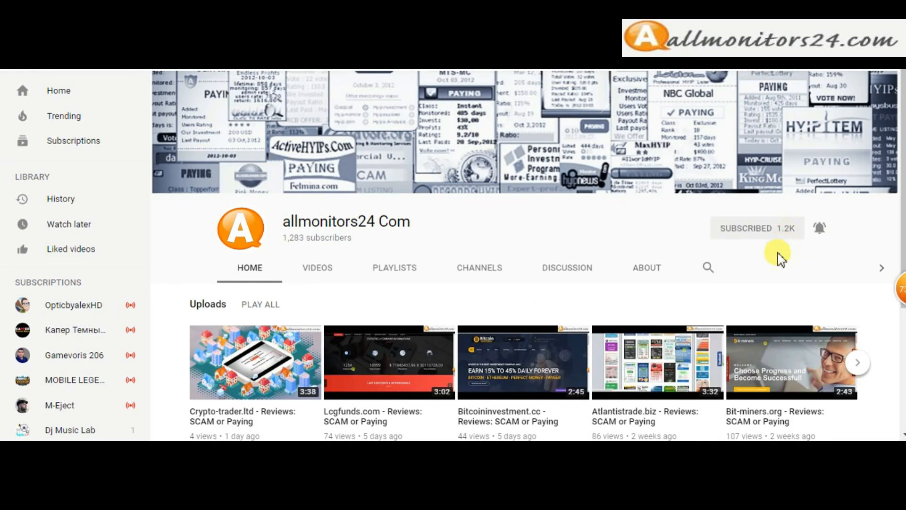
click(817, 228)
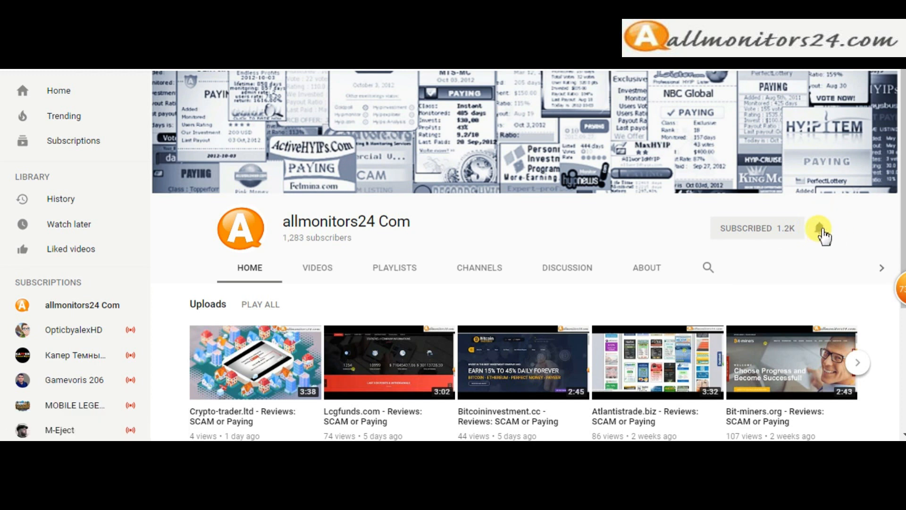
click(818, 228)
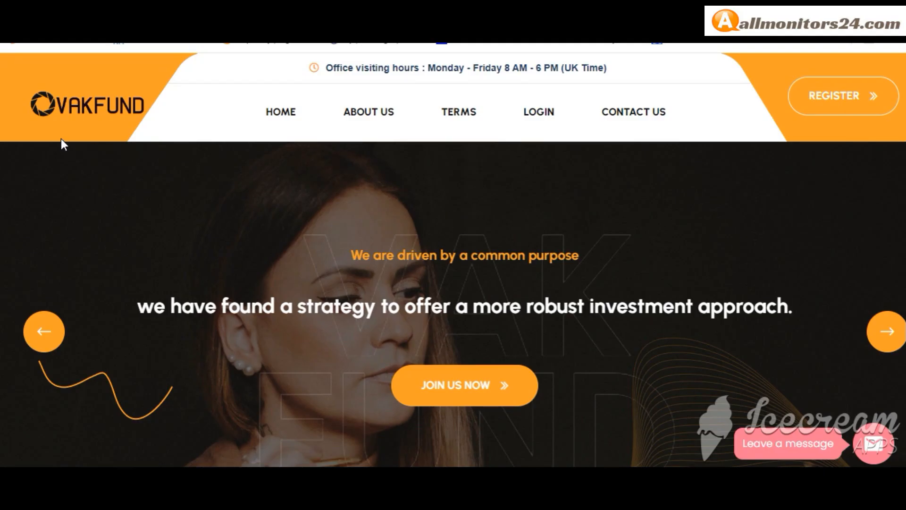
- Scroll the Vakfund home page down to the Basic, Standard and Exclusive plan cards
scroll(down, 3)
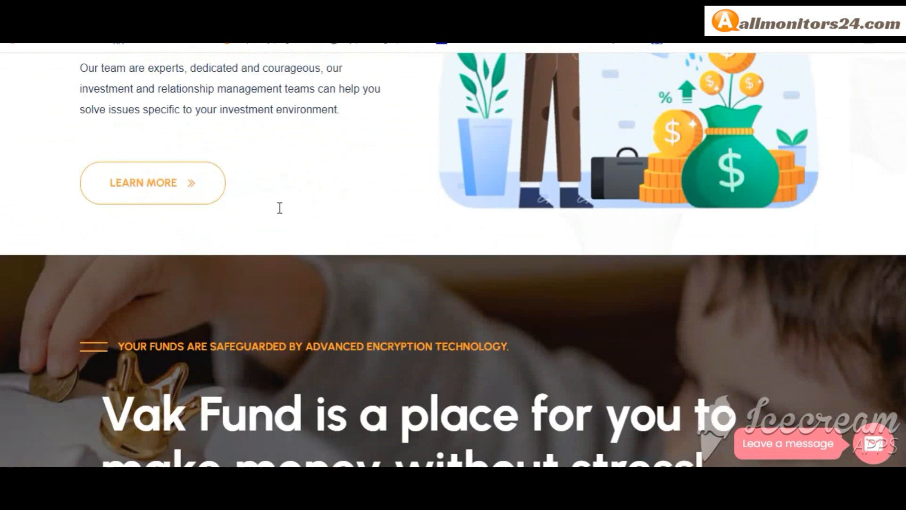
scroll(down, 3)
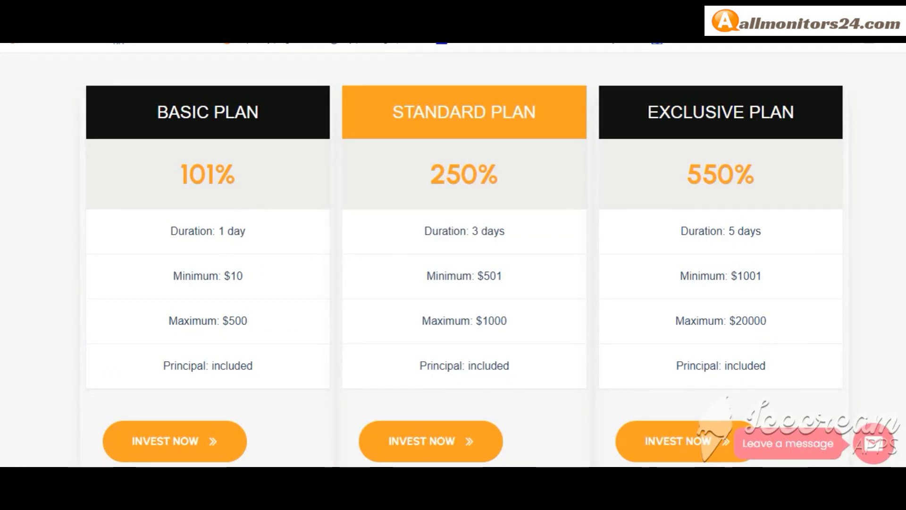
scroll(down, 3)
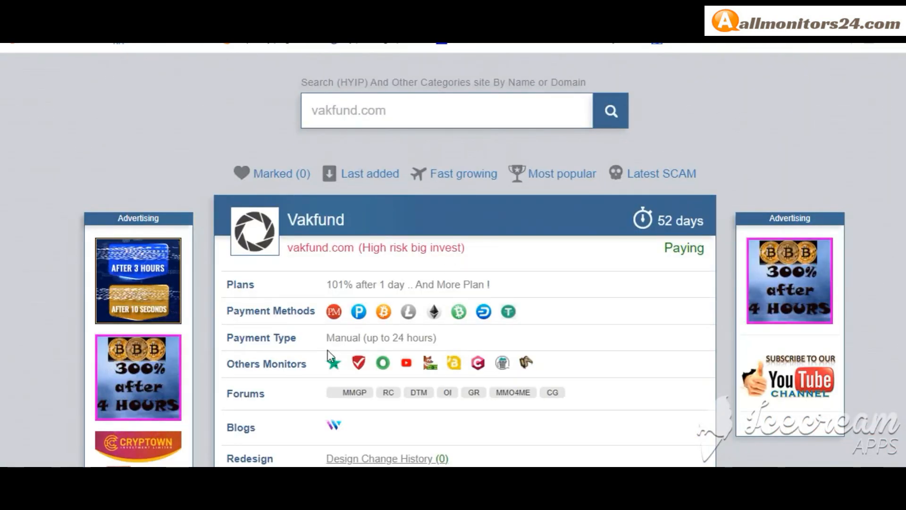
- Review the Vakfund listing details and show its Votes (2/0/0) entries
scroll(down, 3)
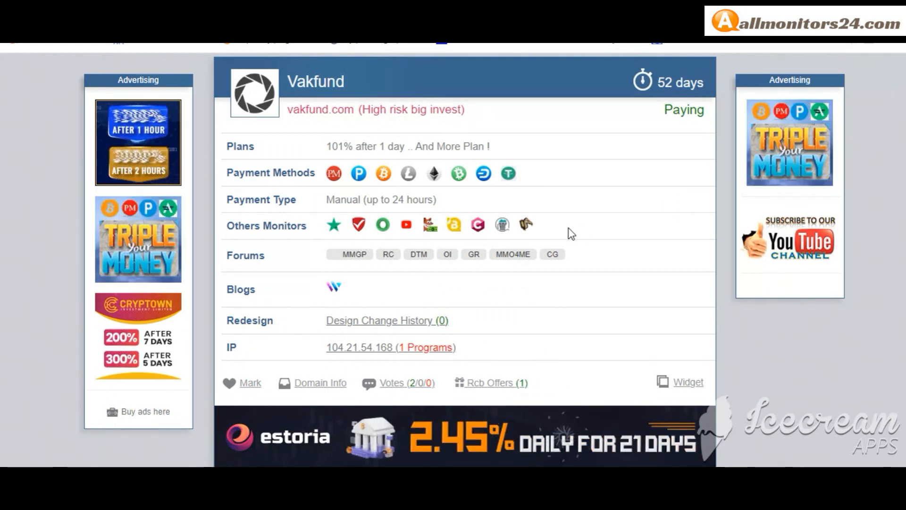
mouse_move(304, 262)
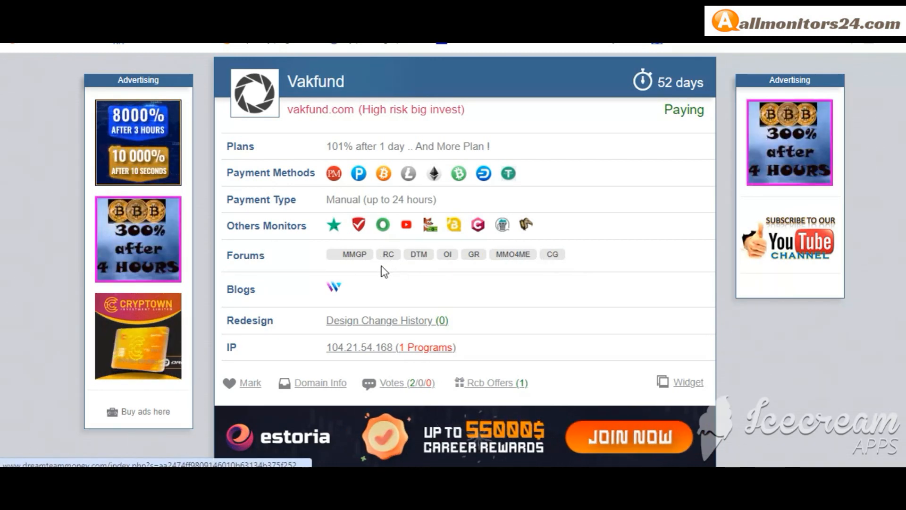
scroll(down, 3)
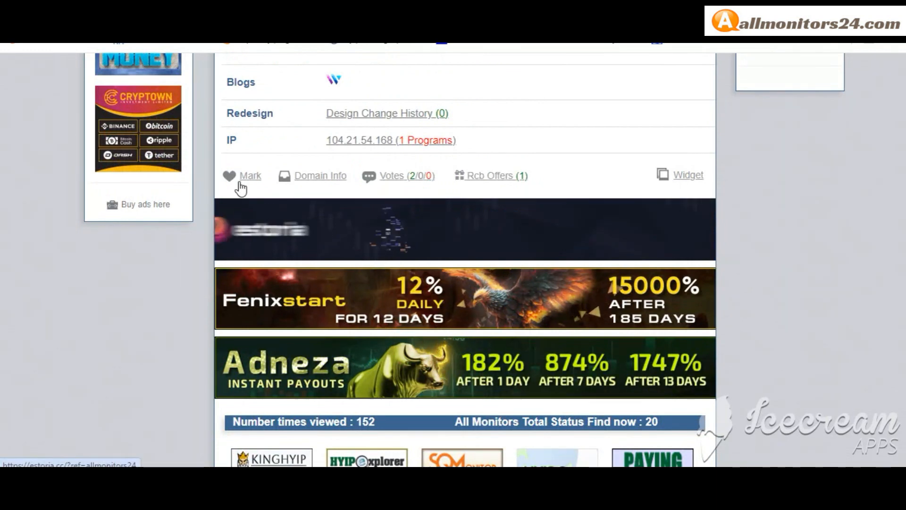
click(229, 176)
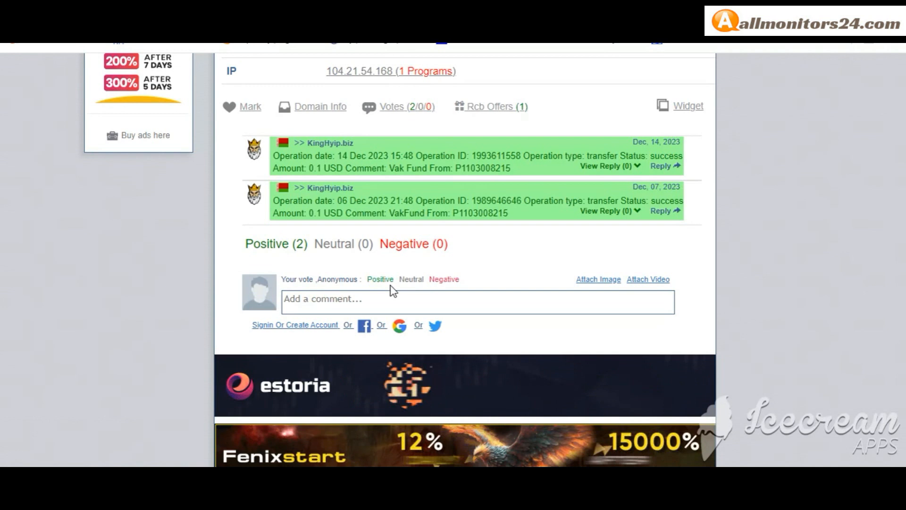
mouse_move(680, 294)
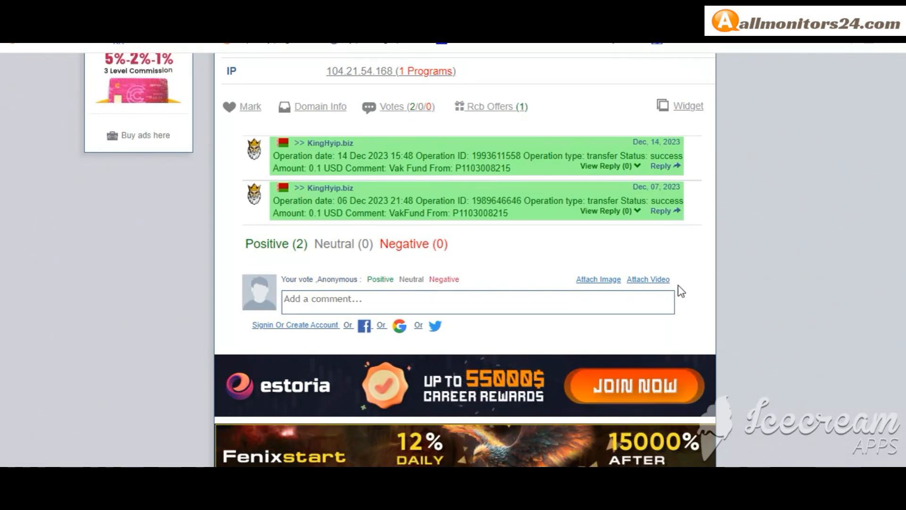
- Show the Rcb Offers (1) for vakfund.com, then scroll to the All Monitors status banners
click(354, 300)
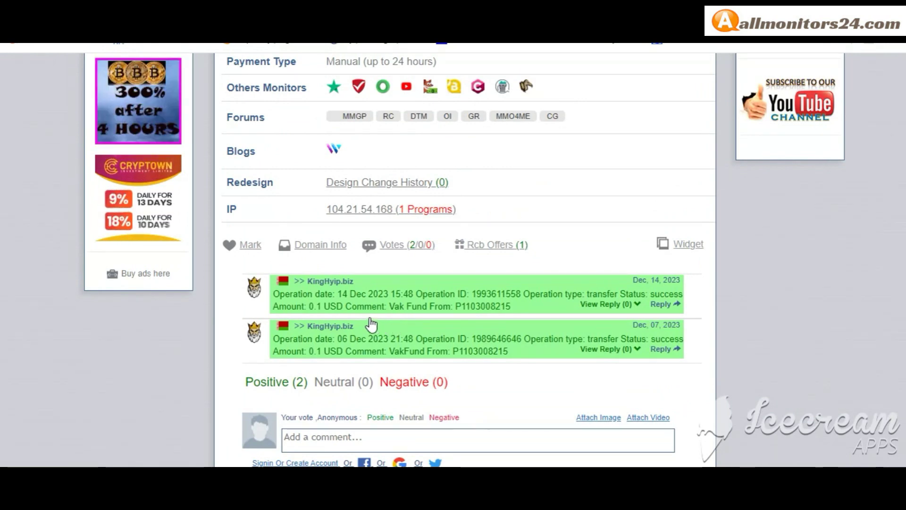
click(492, 244)
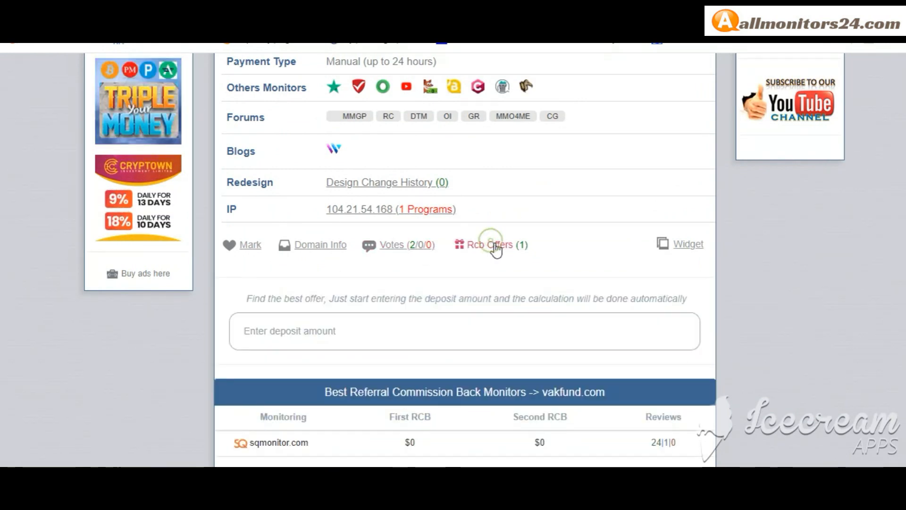
scroll(down, 3)
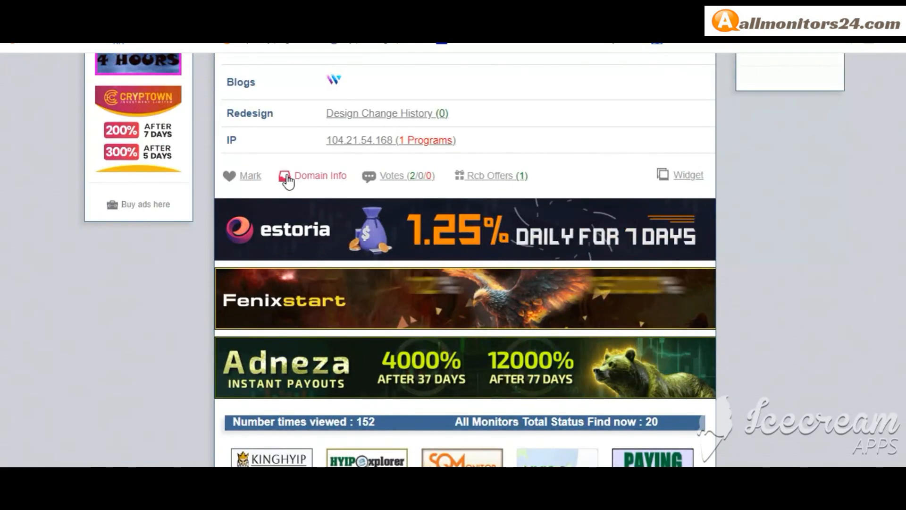
scroll(down, 3)
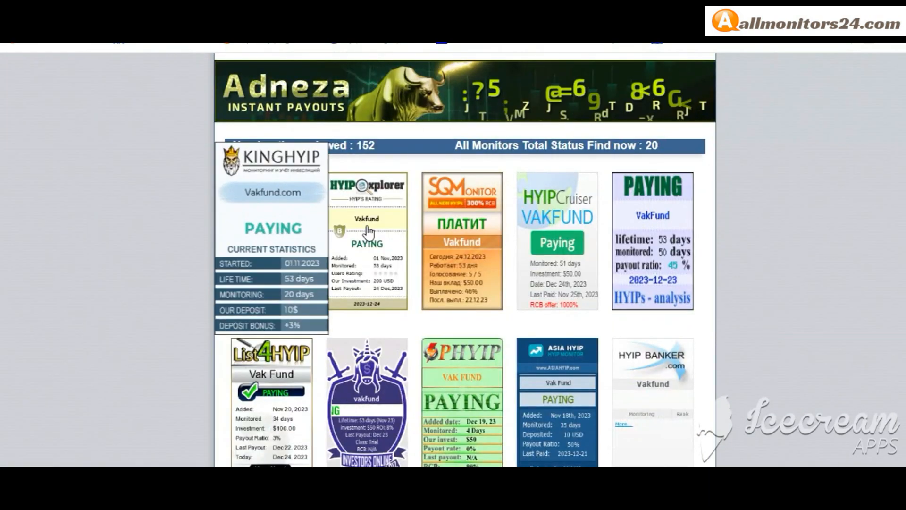
scroll(down, 3)
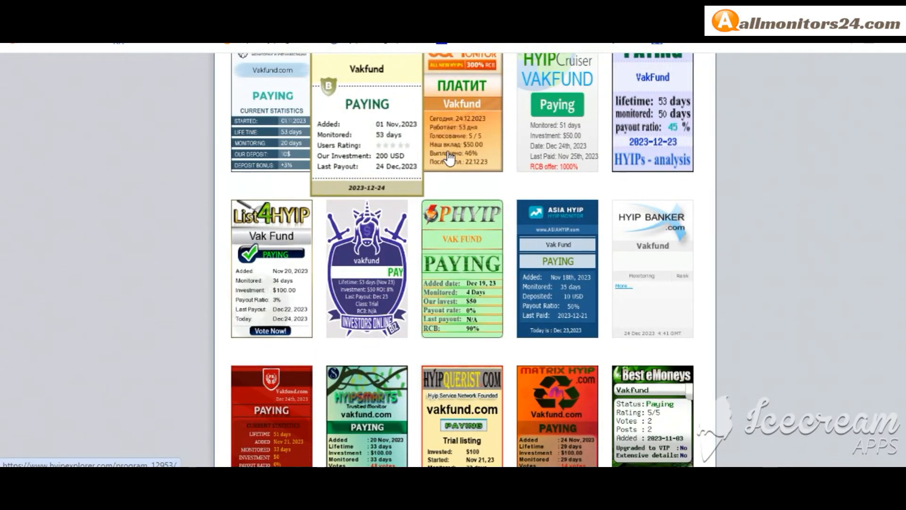
scroll(down, 3)
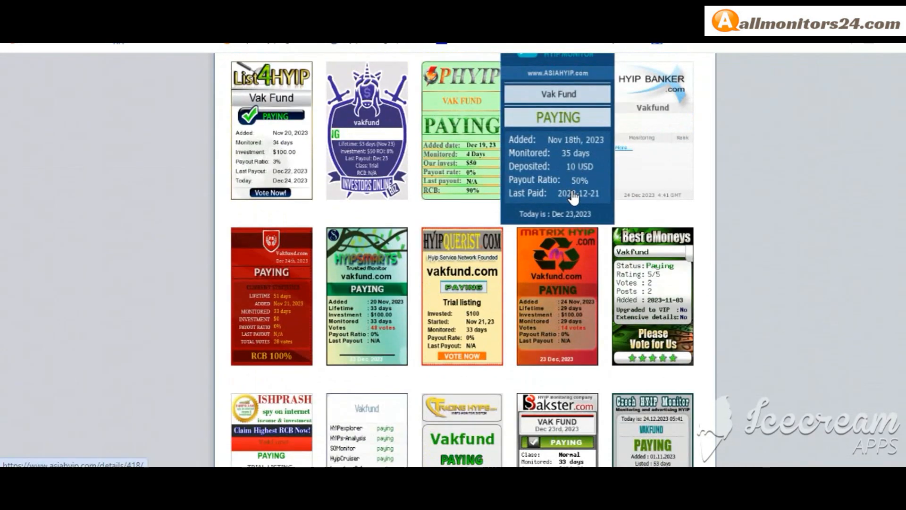
scroll(down, 3)
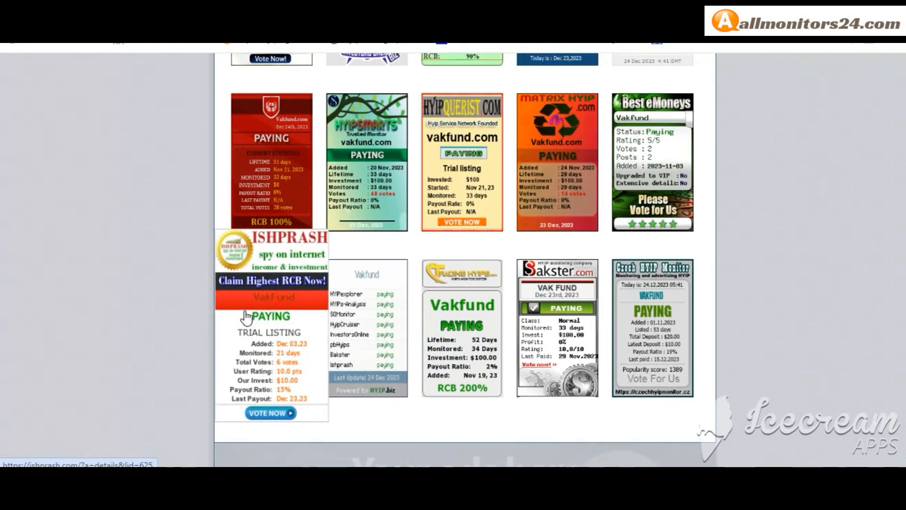
scroll(up, 3)
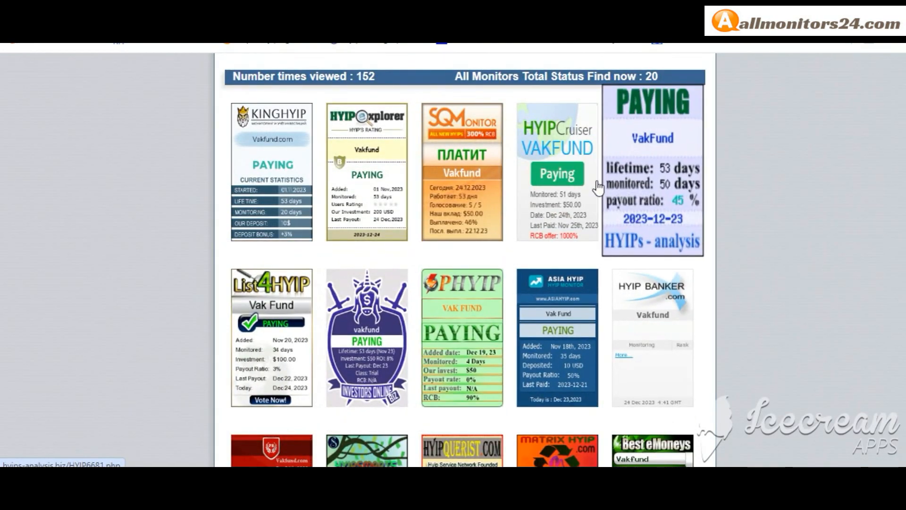
scroll(down, 3)
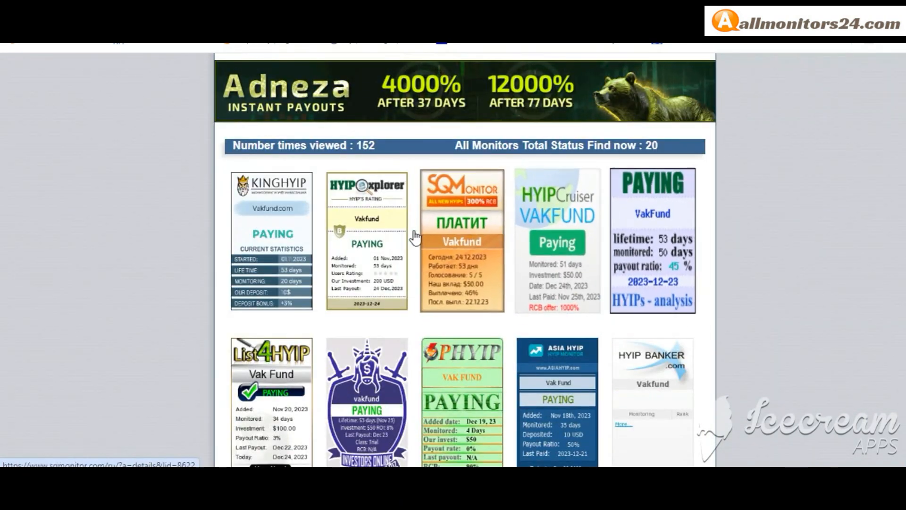
scroll(down, 3)
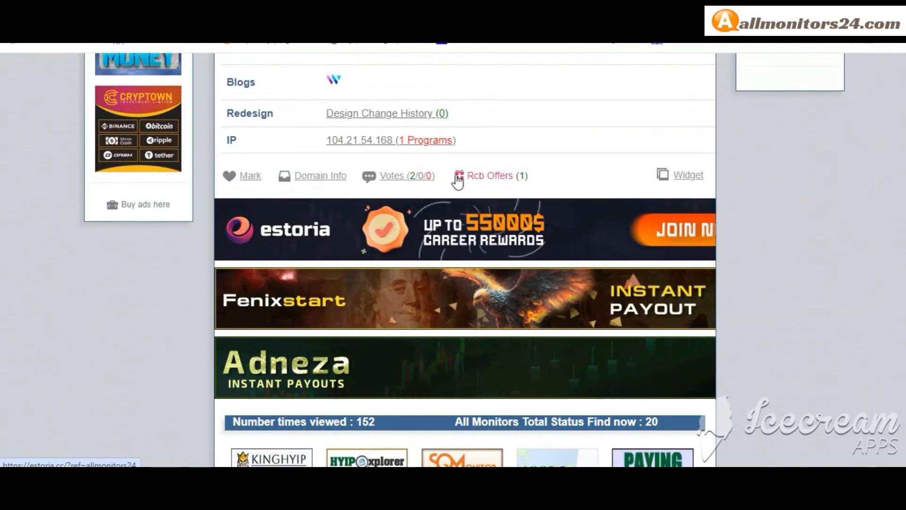
scroll(down, 3)
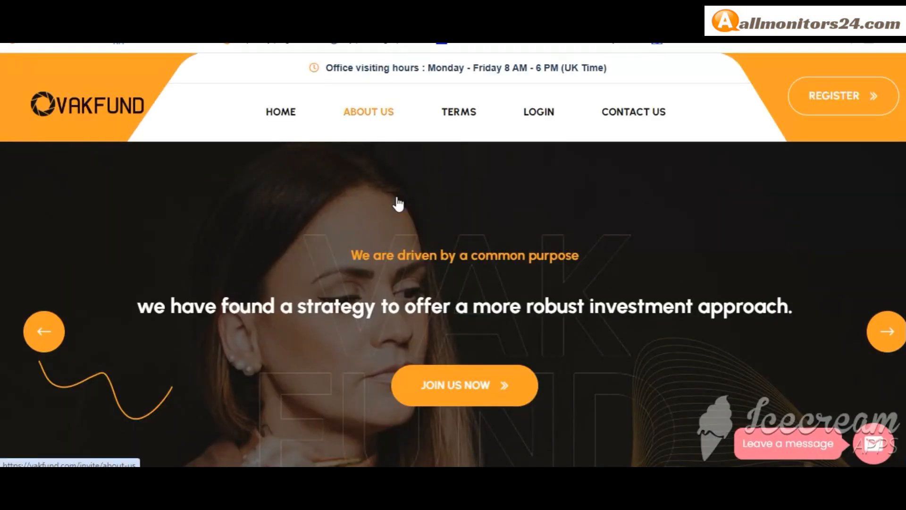
scroll(down, 3)
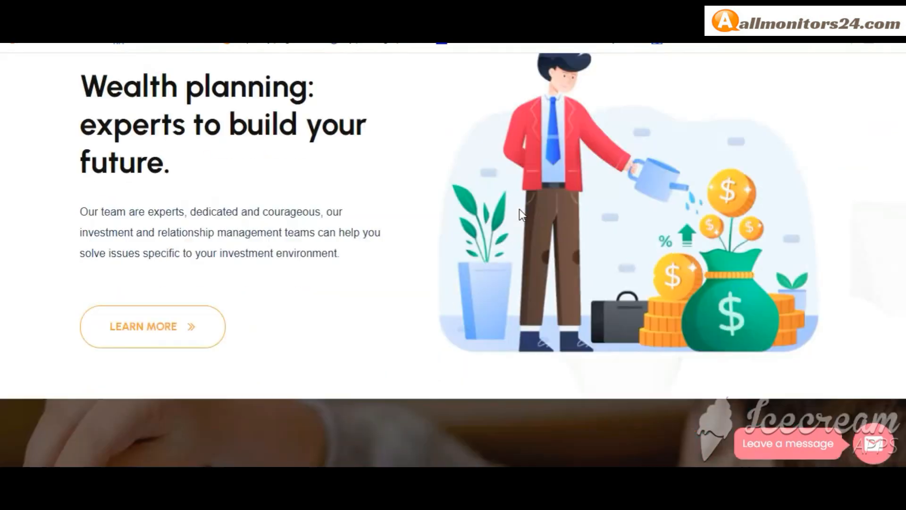
scroll(down, 3)
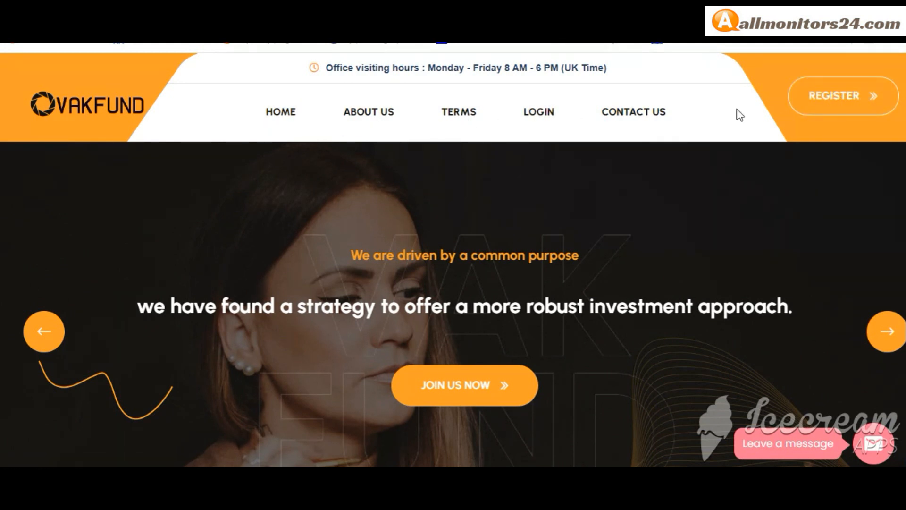
scroll(down, 3)
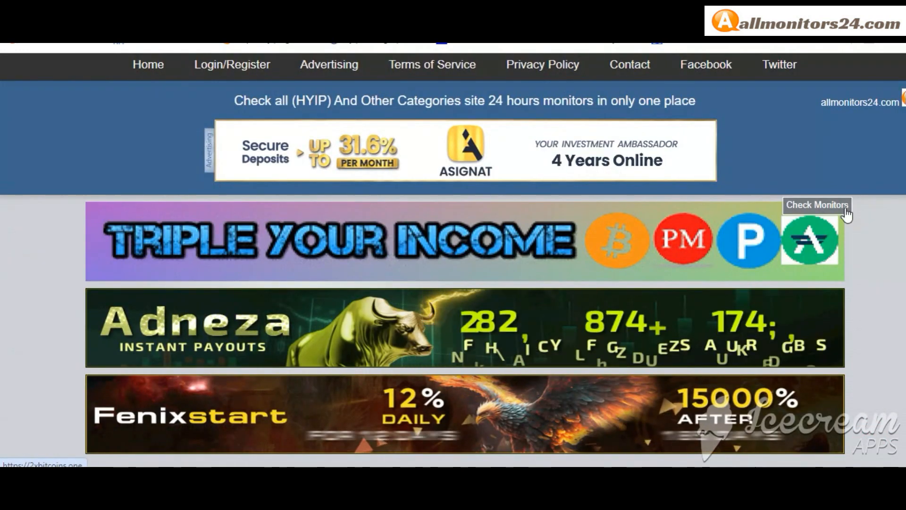
scroll(down, 3)
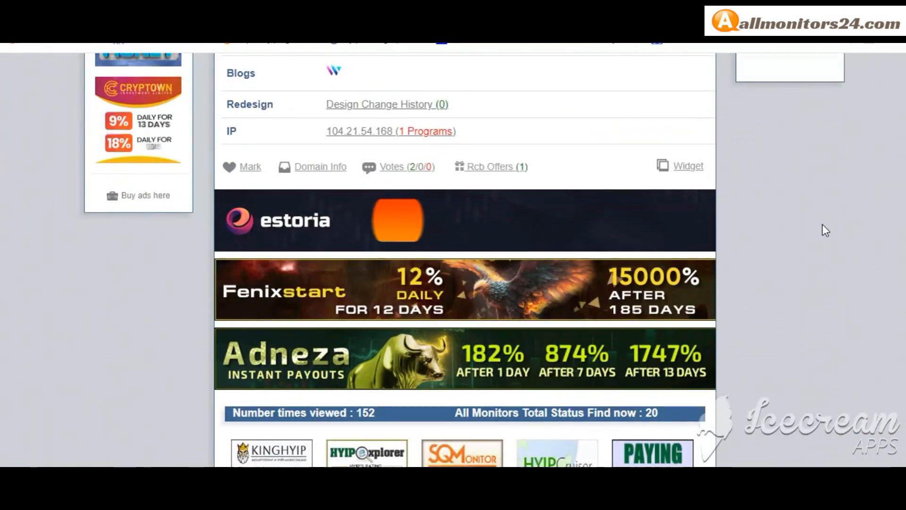
scroll(down, 3)
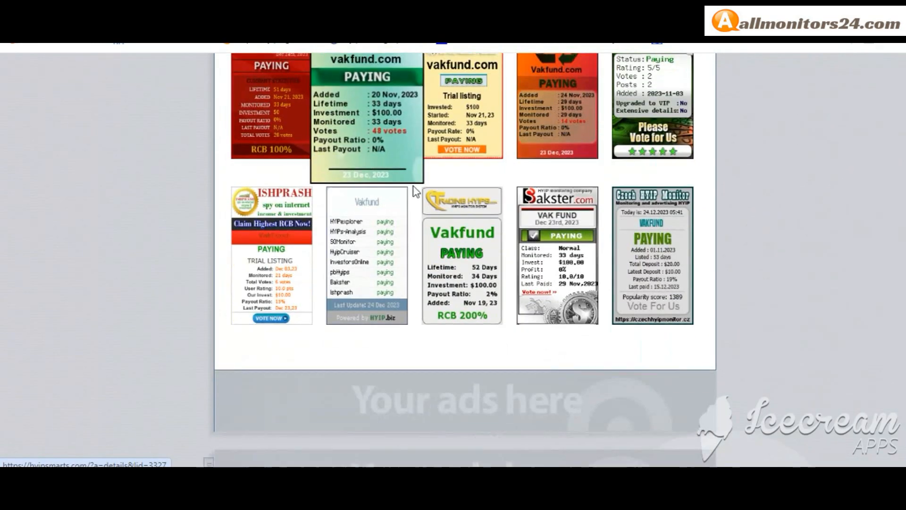